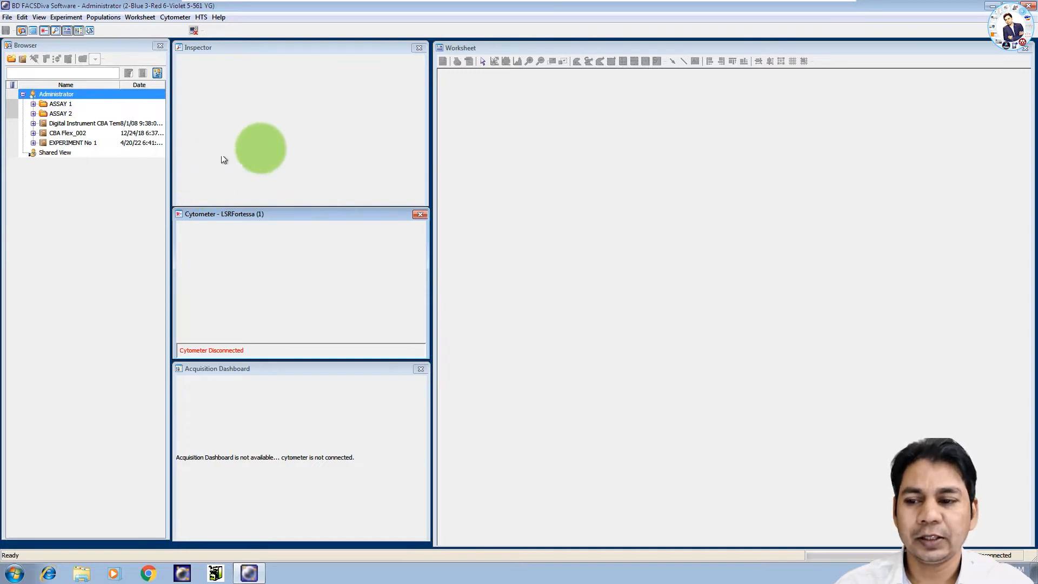
{"action": "mouse_move", "coordinate": [185, 141]}
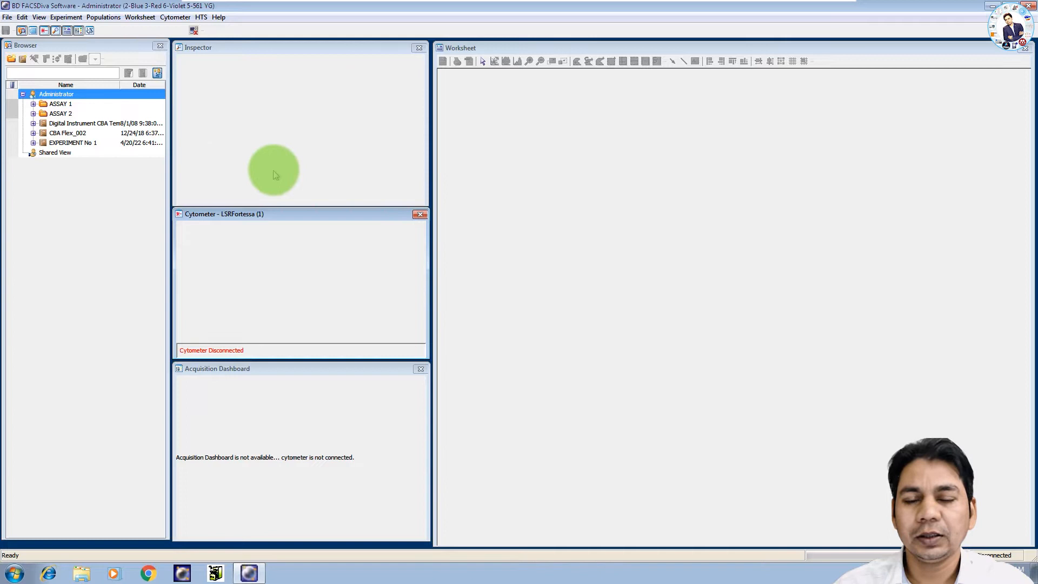
{"action": "mouse_move", "coordinate": [213, 161]}
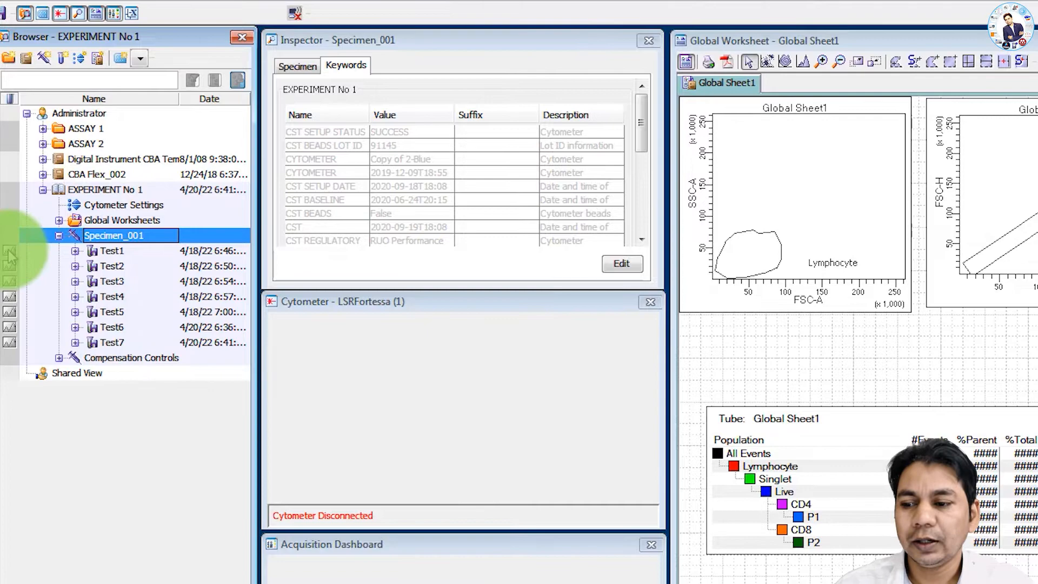
- Select Specimen_001's first Test tube to begin choosing tubes for FCS export
{"action": "left_click", "coordinate": [110, 250]}
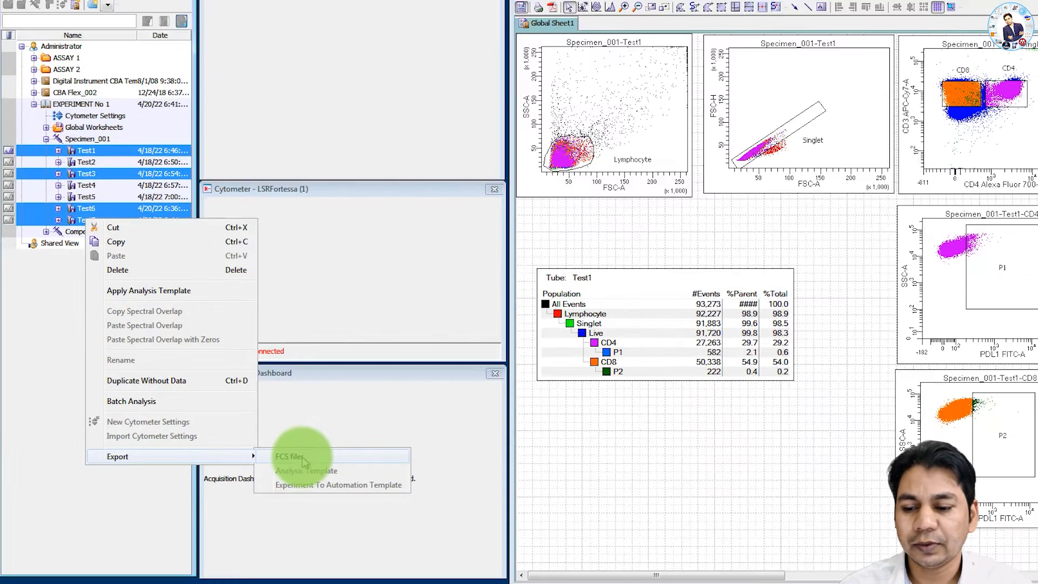
- Bring up the Export FCS Files dialog showing all events and linear parameters
{"action": "left_click", "coordinate": [286, 456]}
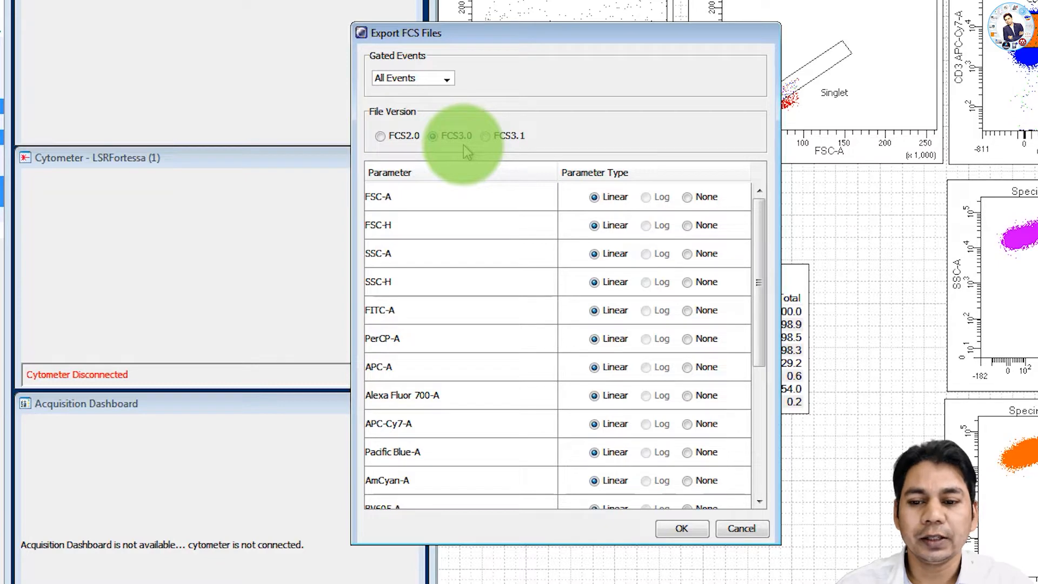
{"action": "mouse_move", "coordinate": [443, 152]}
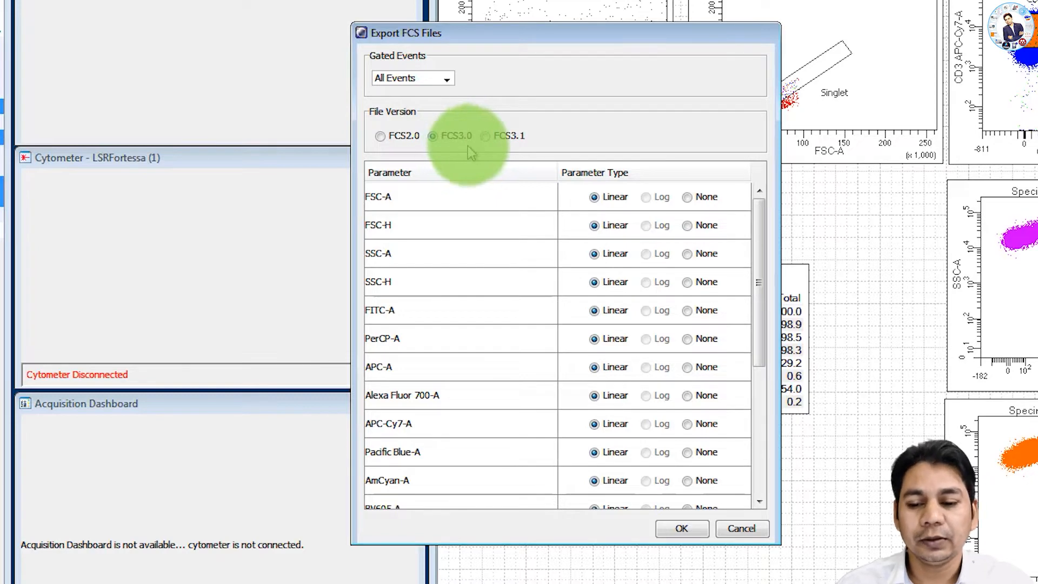
- Export the selected tubes as FCS 3.0 files to an EXPERIMENT No 1 folder on the Desktop
{"action": "left_click", "coordinate": [432, 136]}
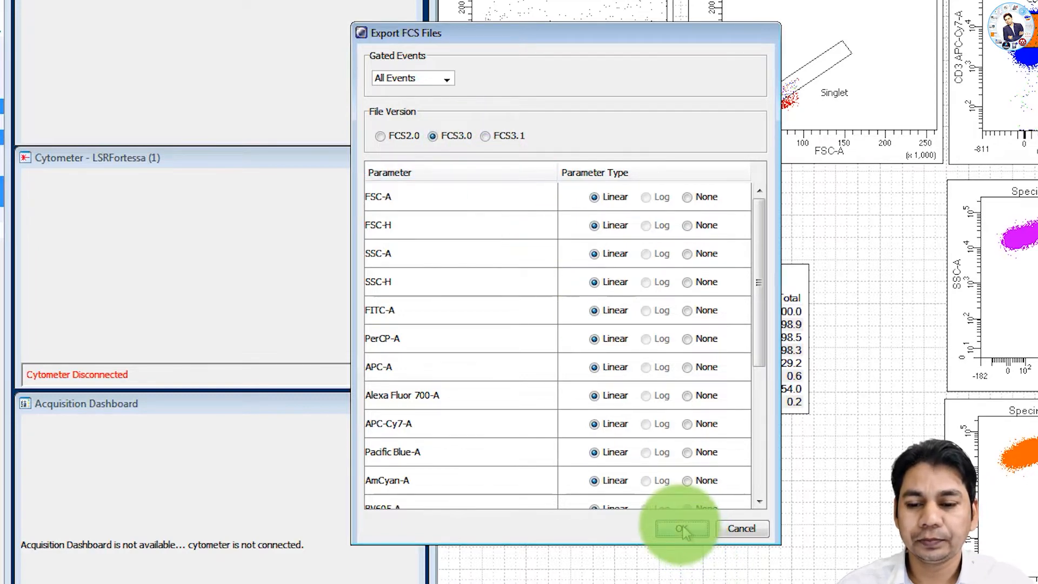
{"action": "left_click", "coordinate": [682, 528]}
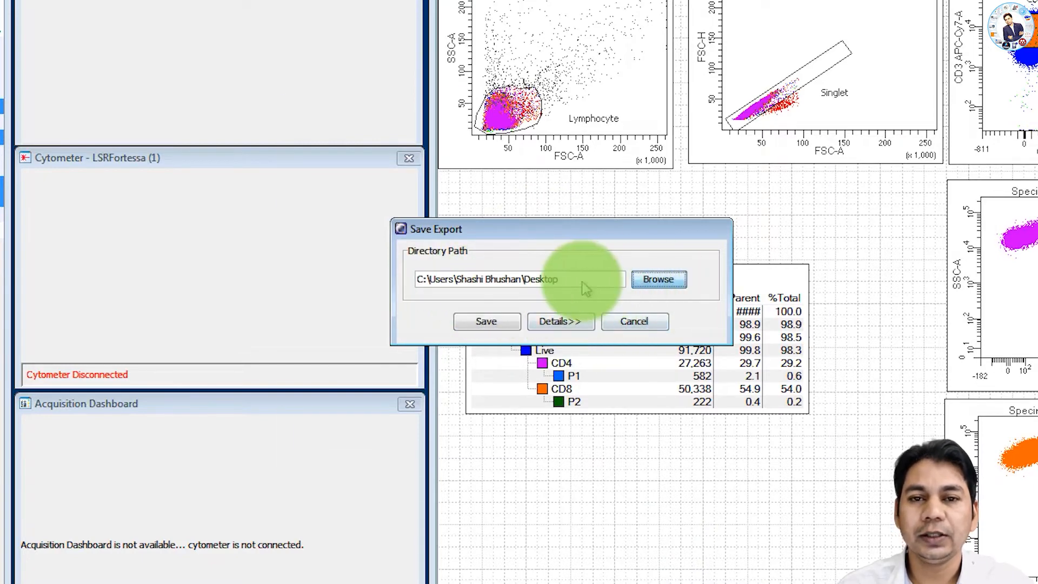
{"action": "left_click", "coordinate": [658, 279]}
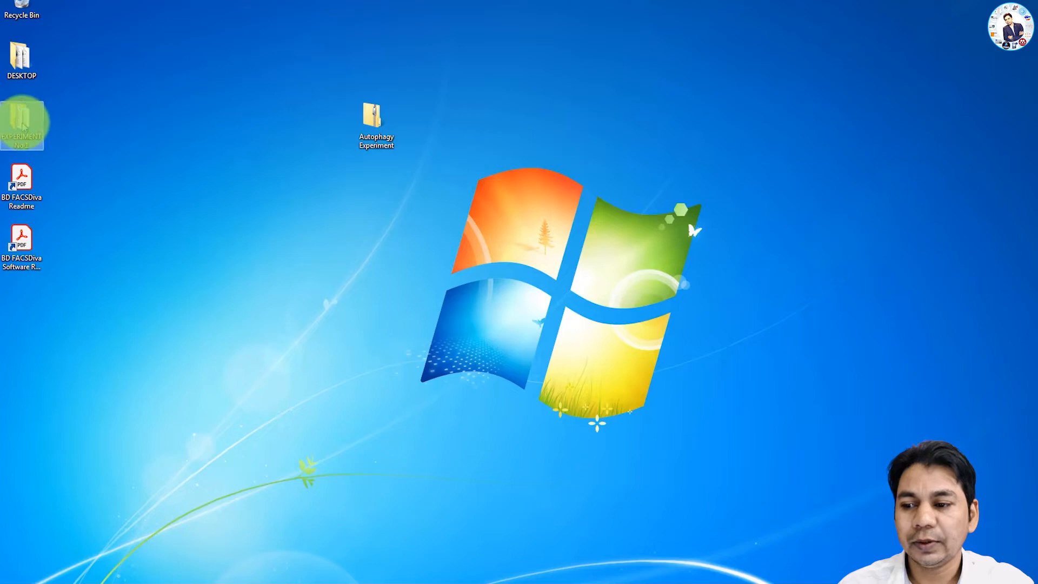
- Check the EXPERIMENT No 1 desktop folder, then bring up EXPERIMENT No 1's actions in FACSDiva
{"action": "double_click", "coordinate": [21, 123]}
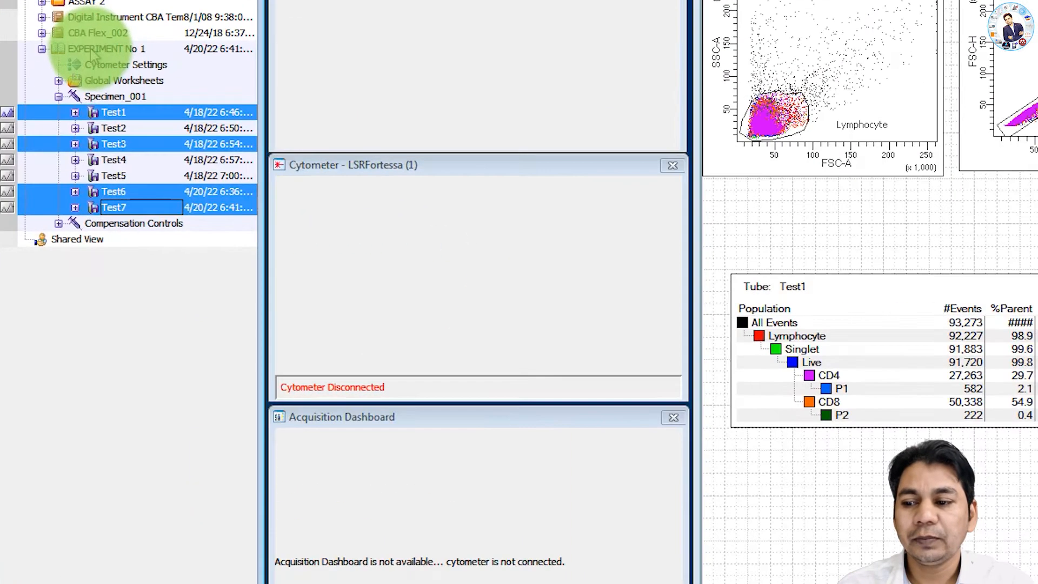
{"action": "right_click", "coordinate": [103, 48]}
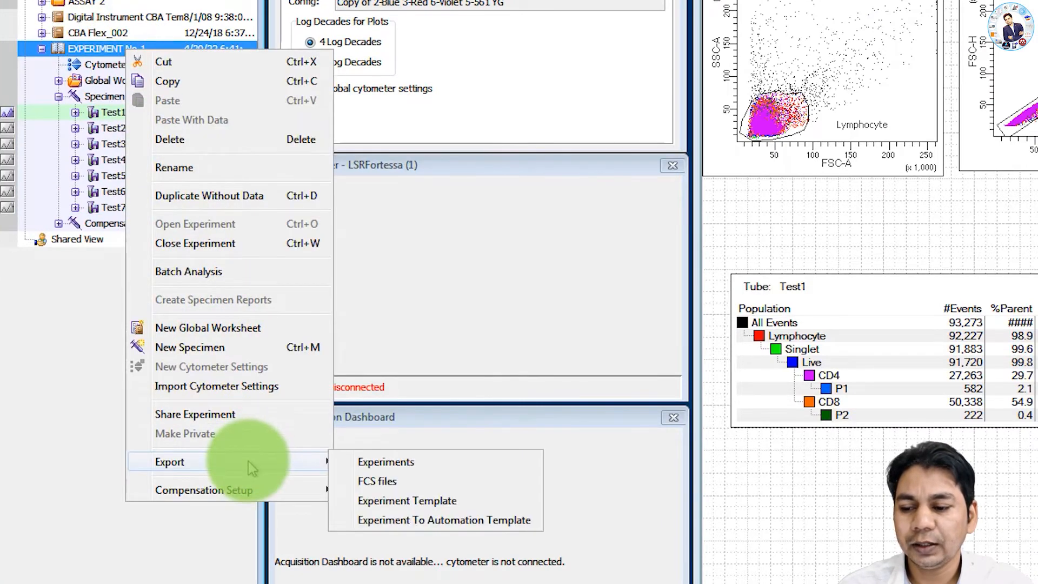
- Export the whole experiment's tubes as FCS files, overwriting the existing Test1 file
{"action": "left_click", "coordinate": [377, 480]}
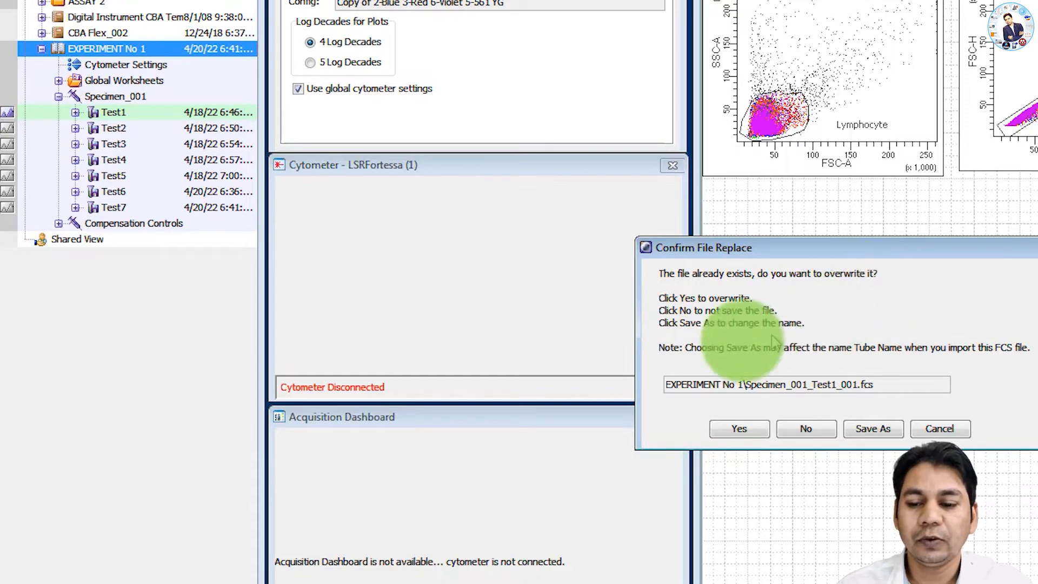
{"action": "mouse_move", "coordinate": [890, 370]}
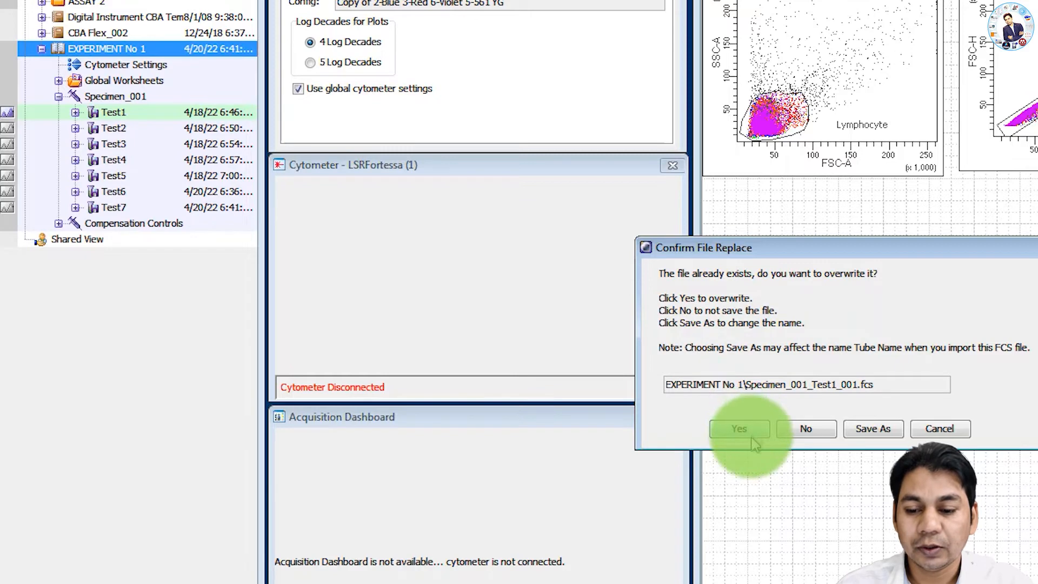
{"action": "left_click", "coordinate": [738, 428]}
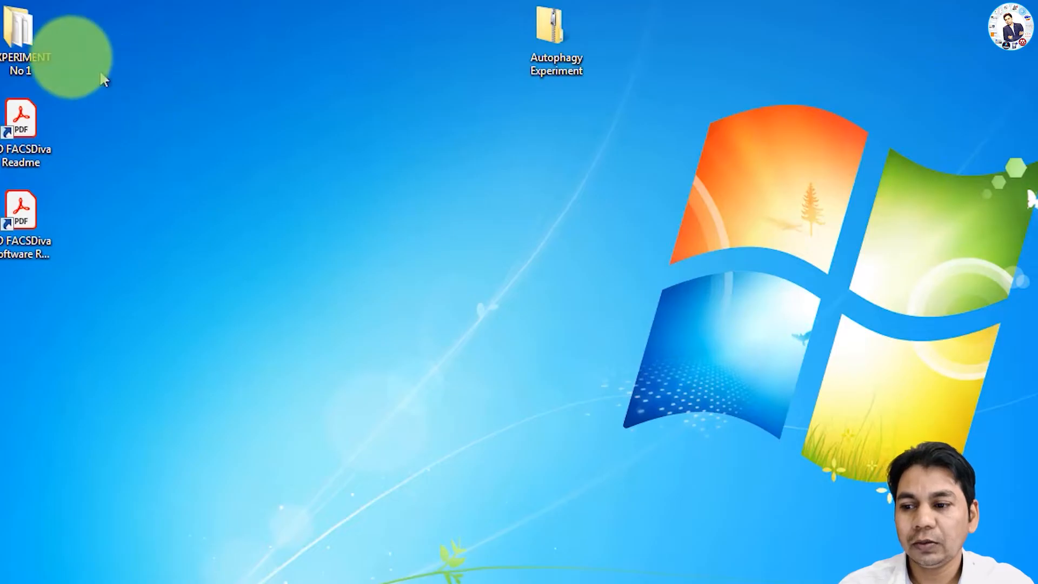
- Look inside the EXPERIMENT No 1 desktop folder before returning to FACSDiva
{"action": "double_click", "coordinate": [26, 26]}
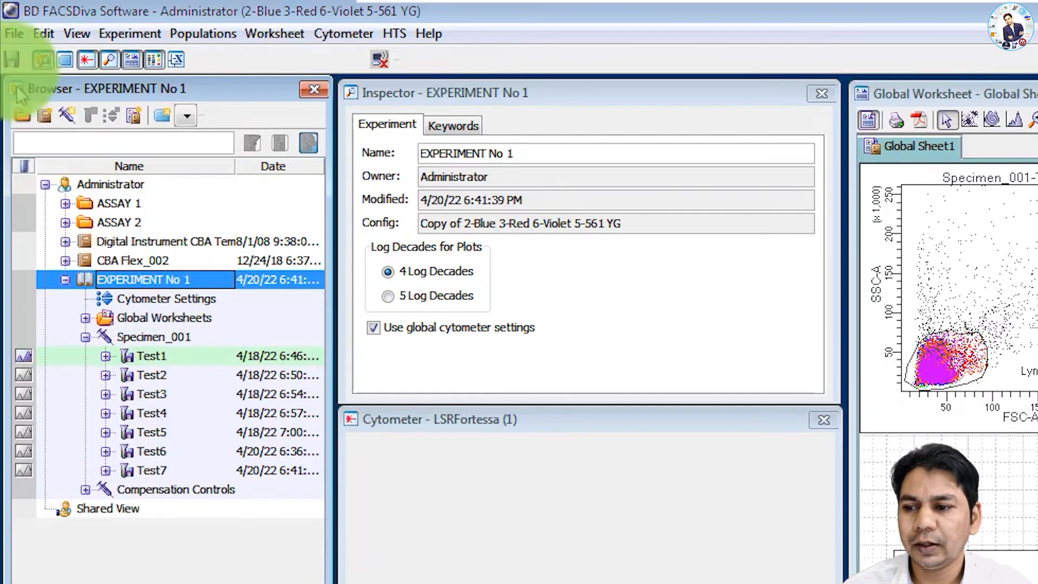
- Export all seven Specimen_001 tubes, Test1–Test7, as FCS 3.0 files to the Desktop via File > Export
{"action": "left_click", "coordinate": [14, 33]}
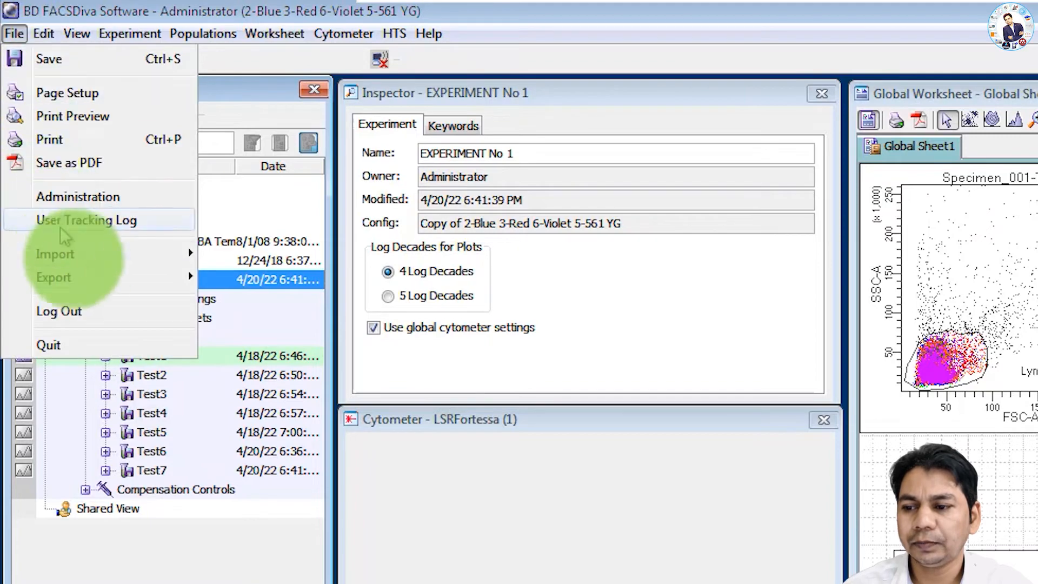
{"action": "left_click", "coordinate": [53, 277]}
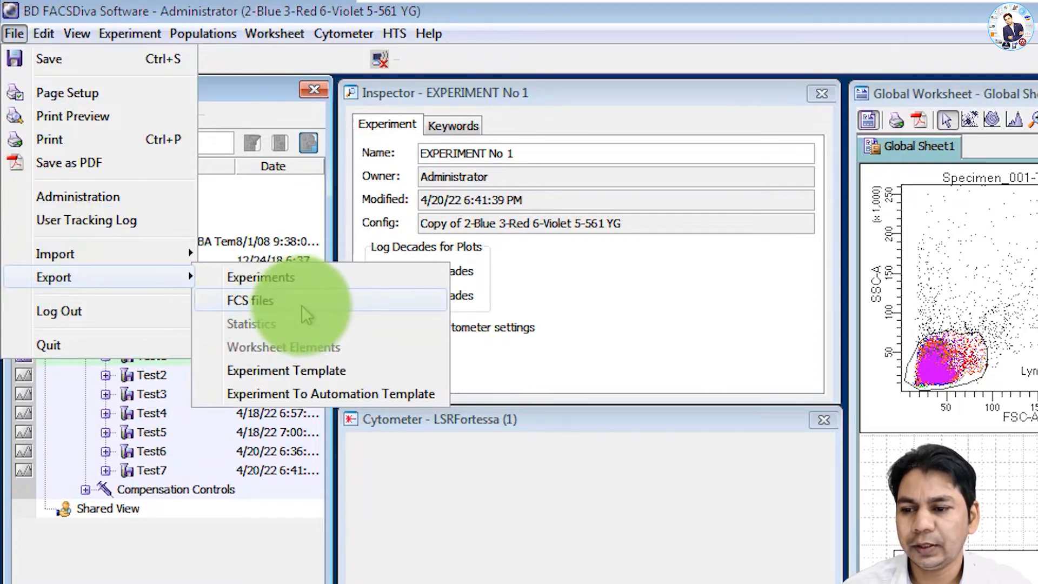
{"action": "left_click", "coordinate": [250, 300]}
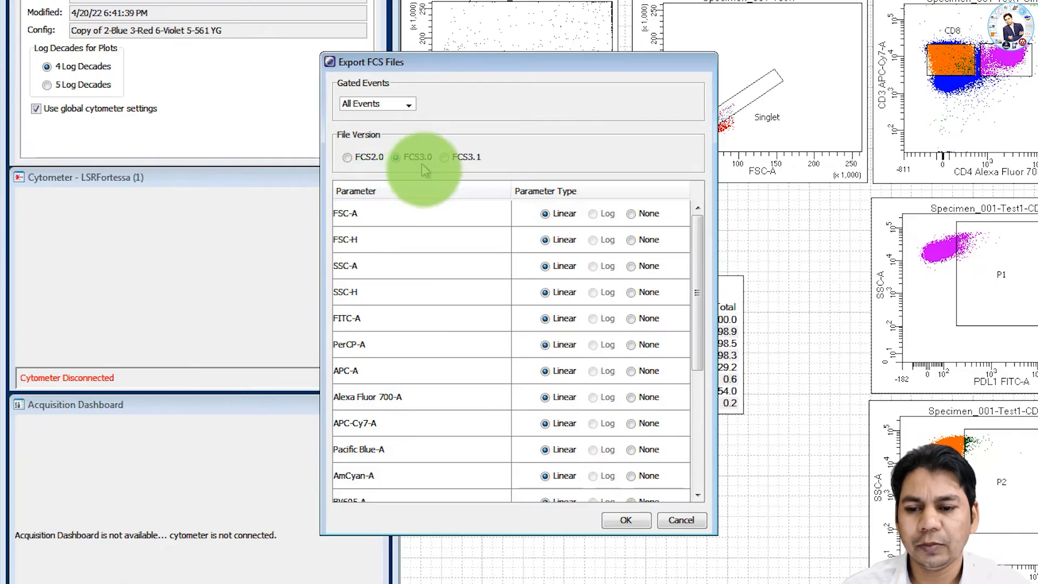
{"action": "left_click", "coordinate": [625, 520]}
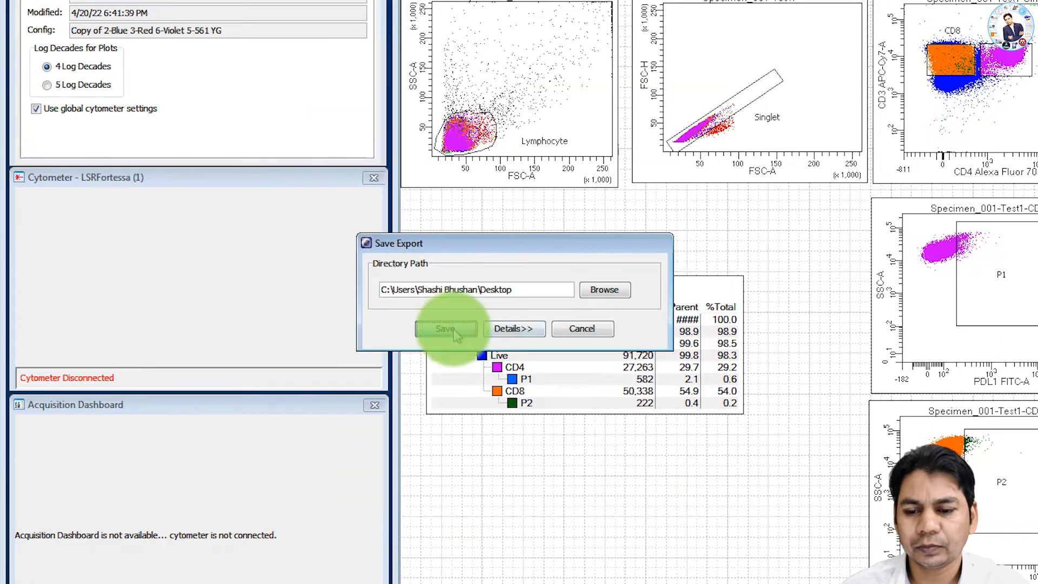
{"action": "left_click", "coordinate": [444, 328]}
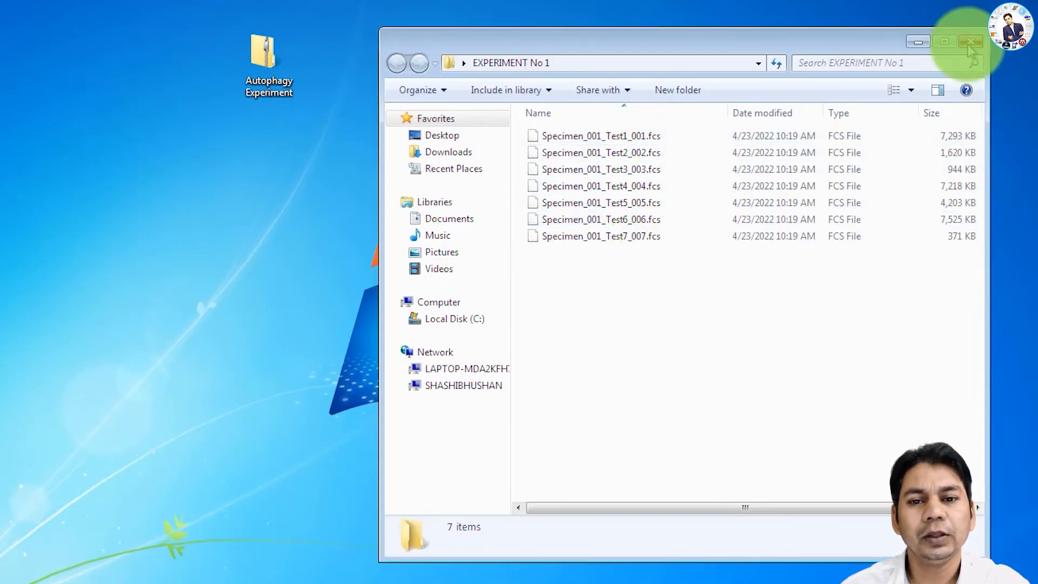
- Close the EXPERIMENT No 1 folder after reviewing the seven exported .fcs files
{"action": "left_click", "coordinate": [971, 42]}
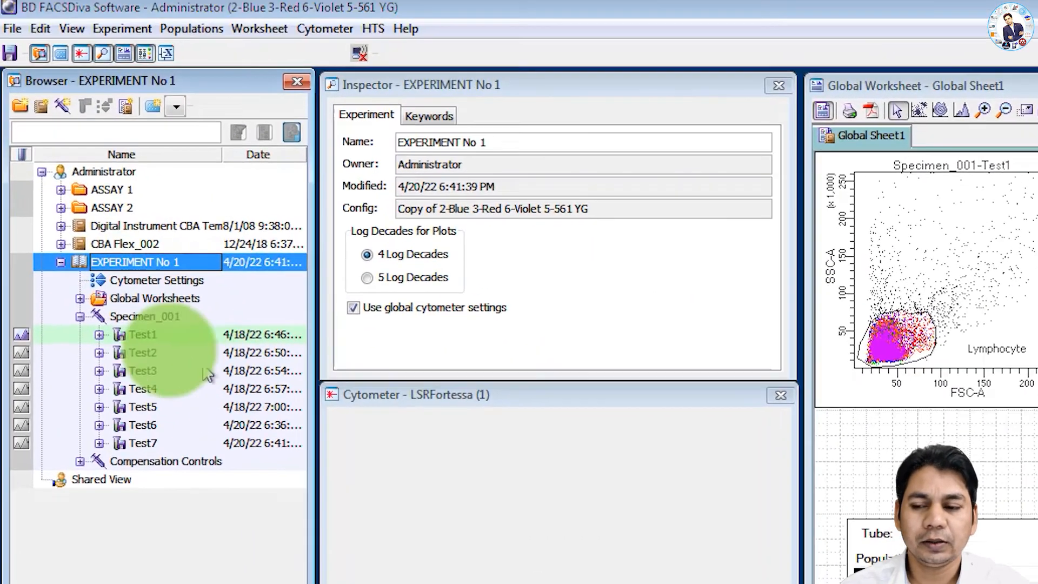
- Import the seven exported .fcs files from EXPERIMENT No 1, creating Specimen_002
{"action": "left_click", "coordinate": [12, 28]}
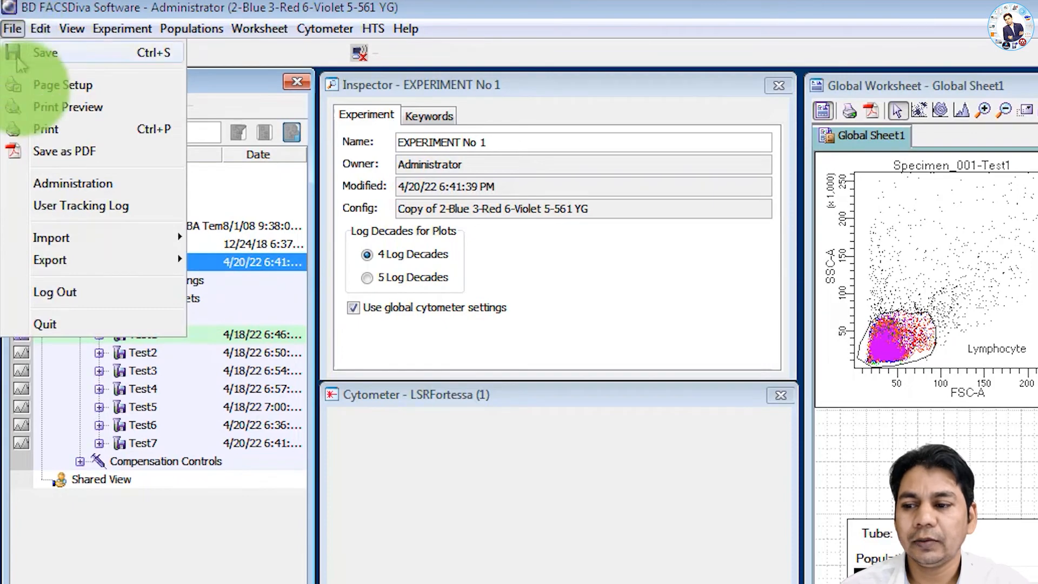
{"action": "mouse_move", "coordinate": [51, 238]}
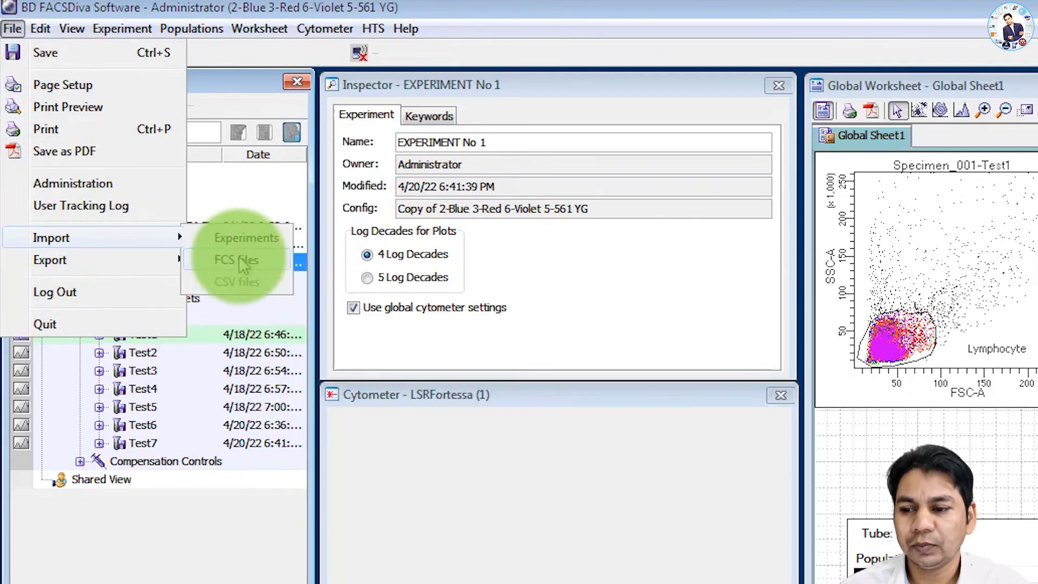
{"action": "left_click", "coordinate": [236, 260]}
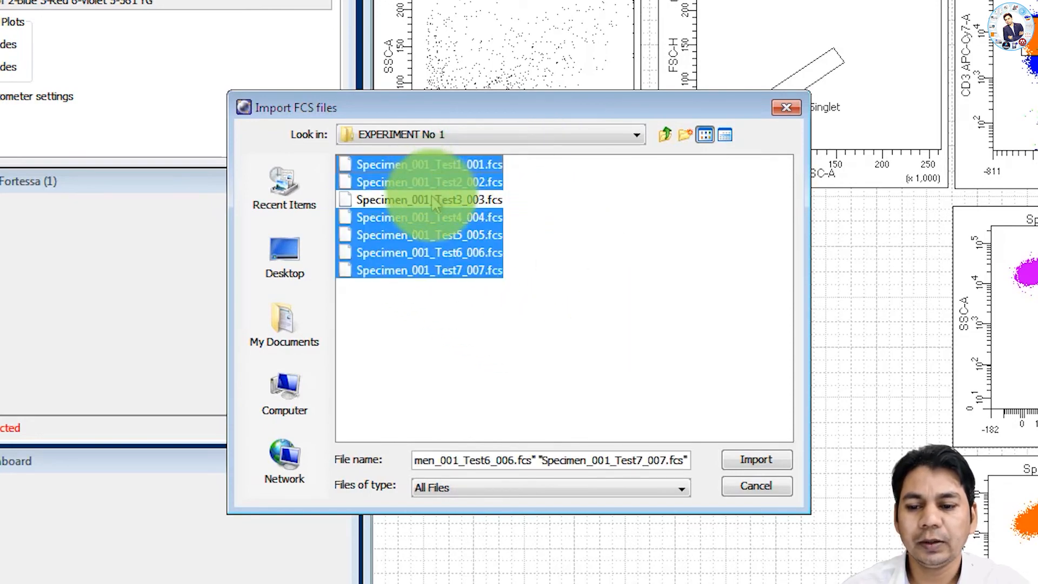
{"action": "left_click", "coordinate": [755, 460]}
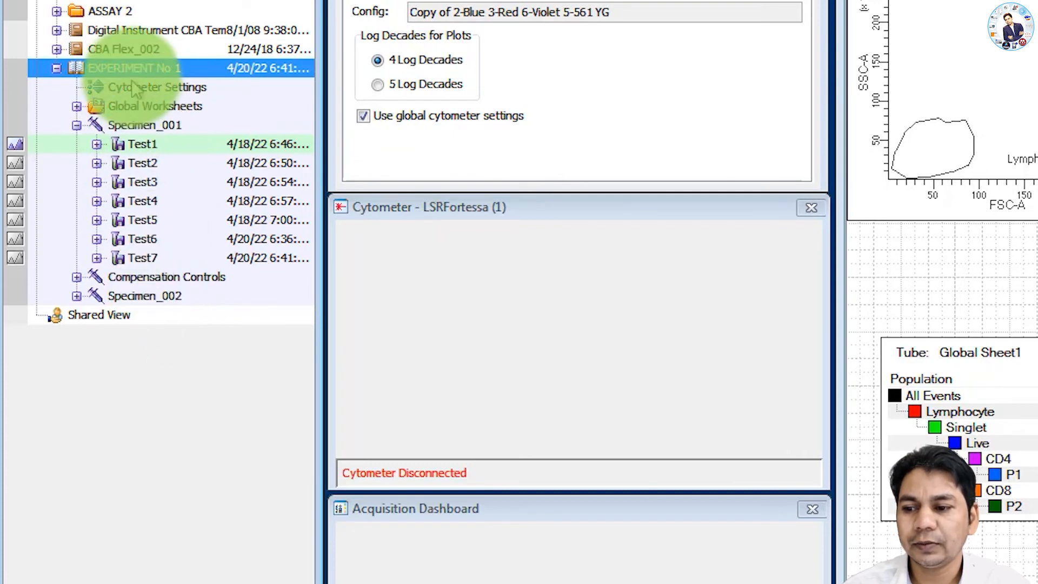
- Expand Specimen_002 to show Test1–Test7 and display its Test1 plots on the worksheet
{"action": "left_click", "coordinate": [145, 295]}
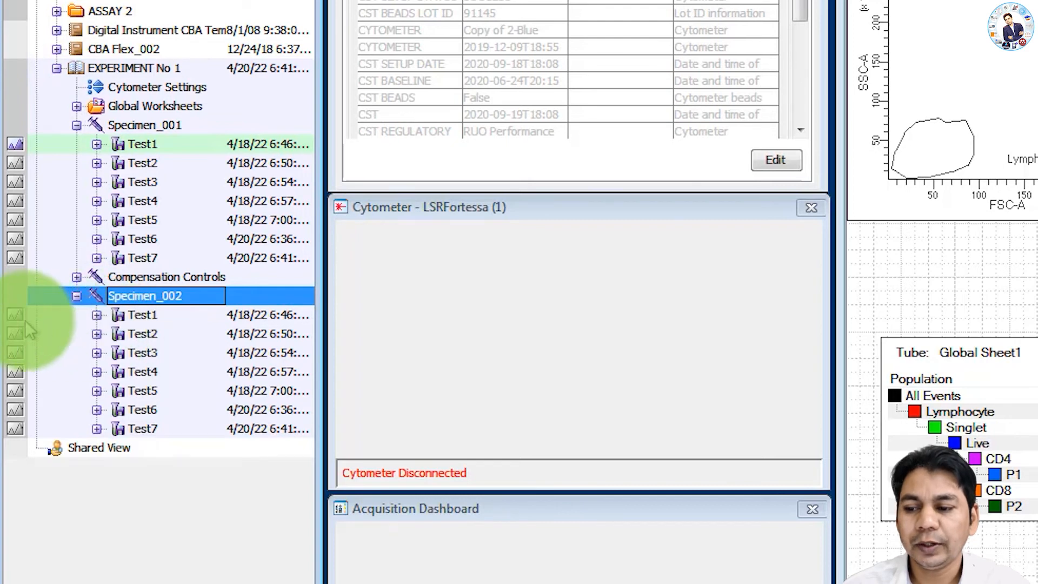
{"action": "left_click", "coordinate": [145, 295]}
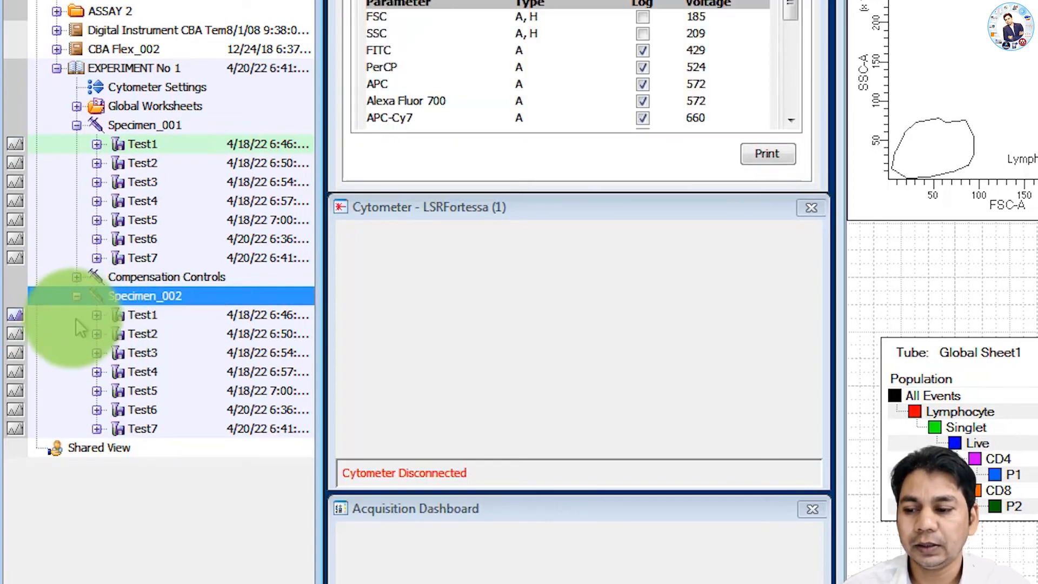
{"action": "left_click", "coordinate": [141, 315]}
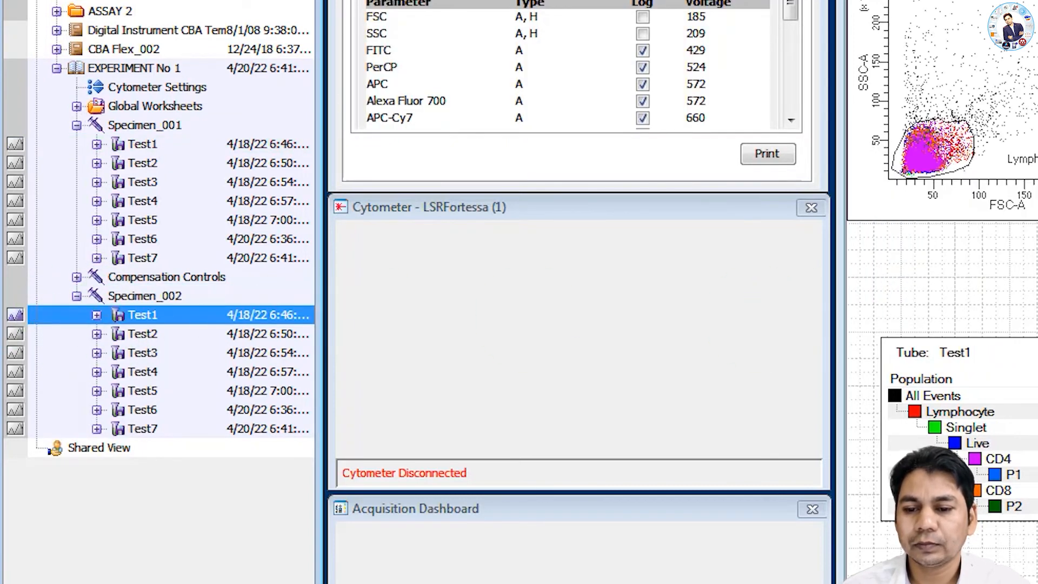